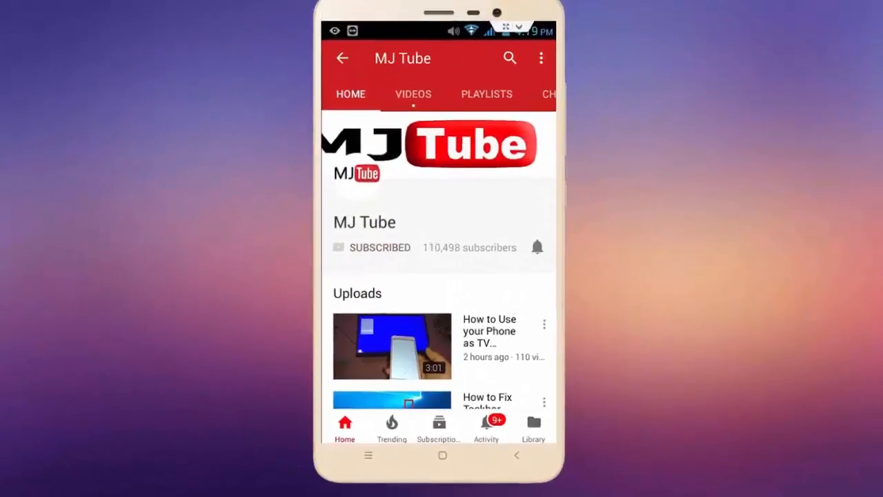
Find Command Prompt via Start search for 'cmd' and run it as administrator.
click(536, 247)
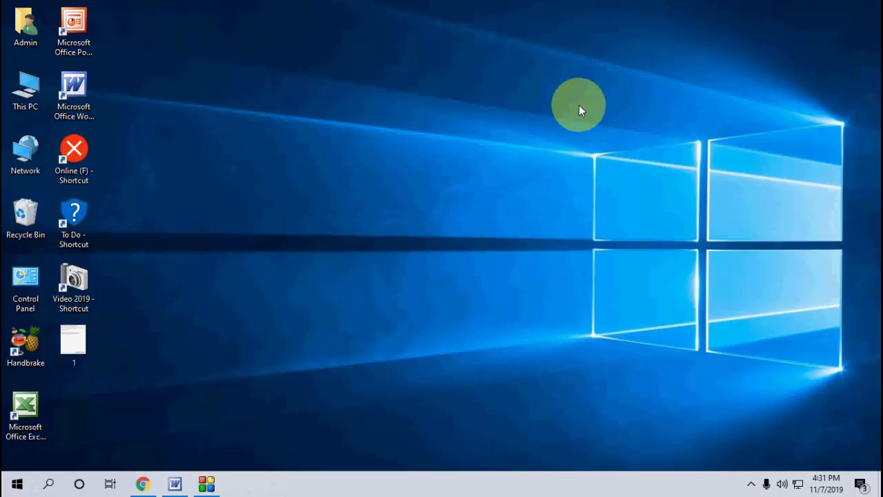
mouse_move(317, 262)
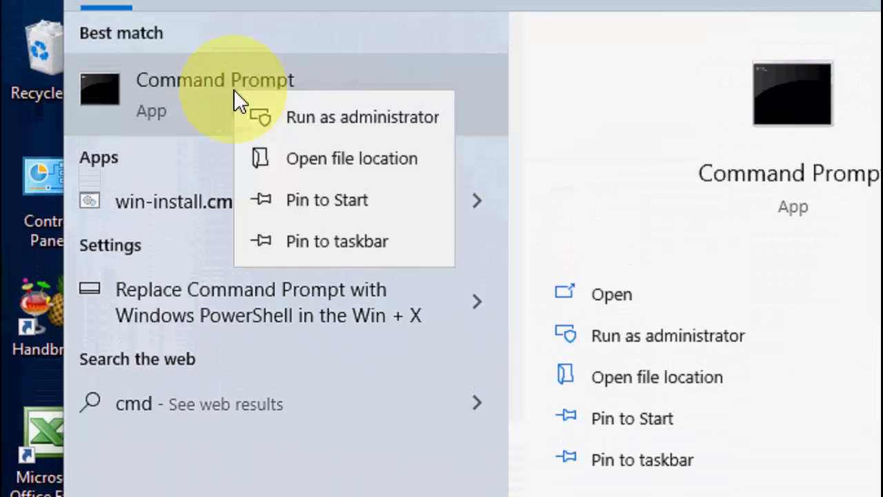
click(362, 116)
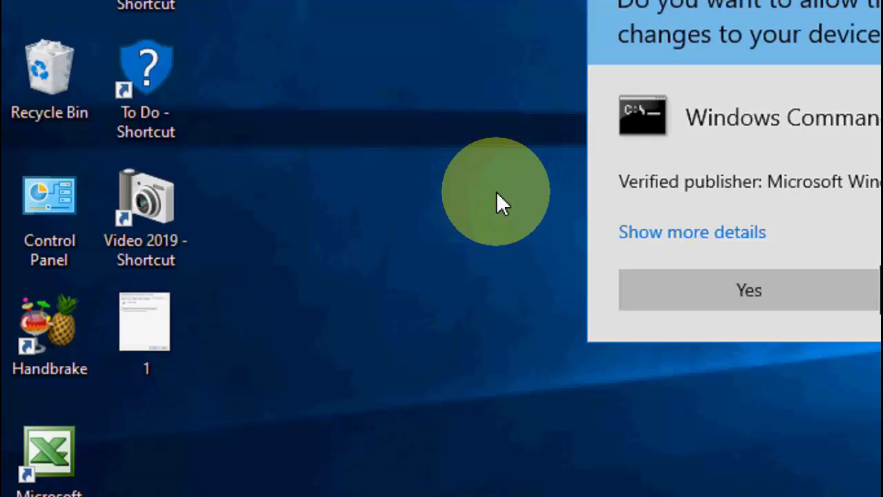
Approve the UAC prompt and enter 'shutdown /s /t 3' in the elevated console.
click(748, 289)
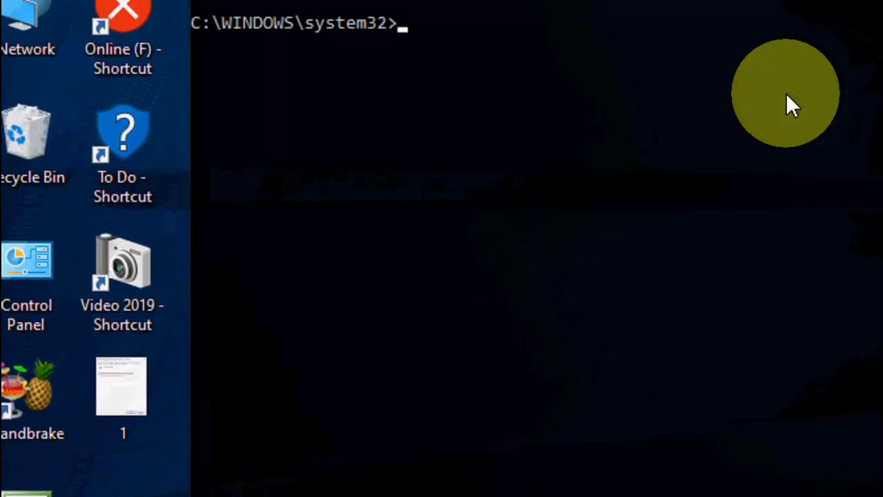
text(shutr)
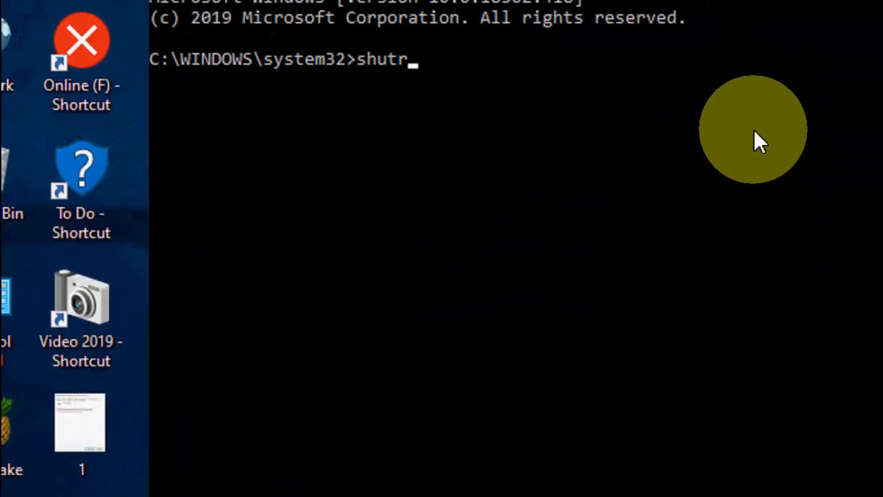
text(down)
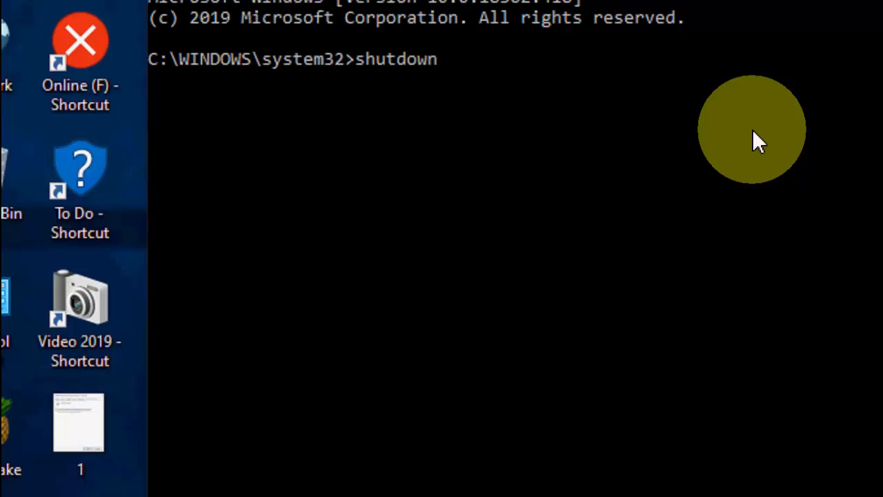
text(/s)
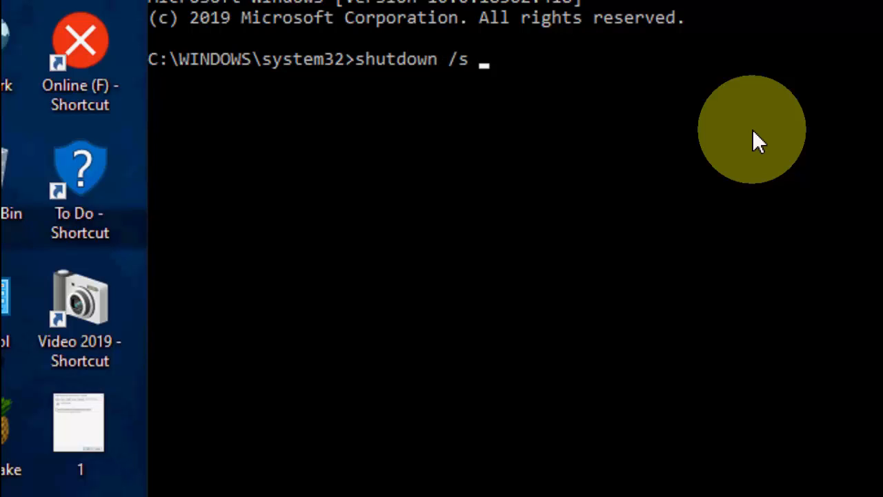
text(/t)
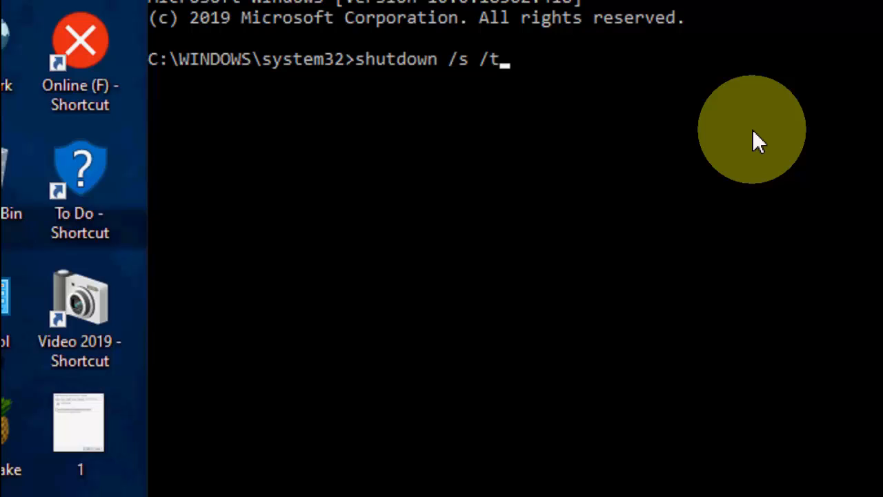
text(3)
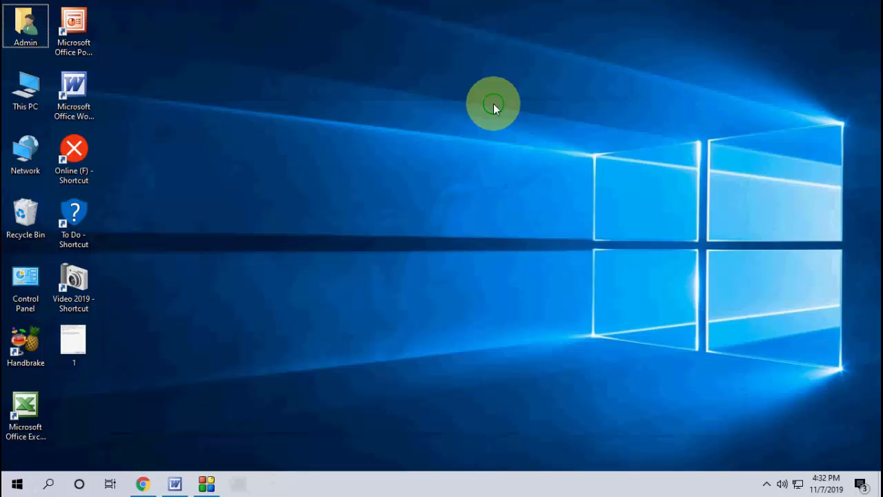
mouse_move(327, 148)
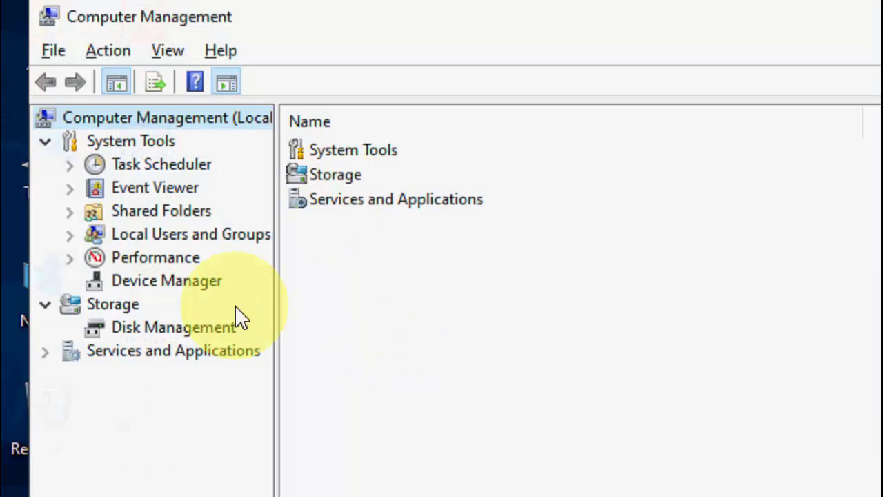
In Device Manager, open the Intel(R) Management Engine Interface under System devices.
click(165, 281)
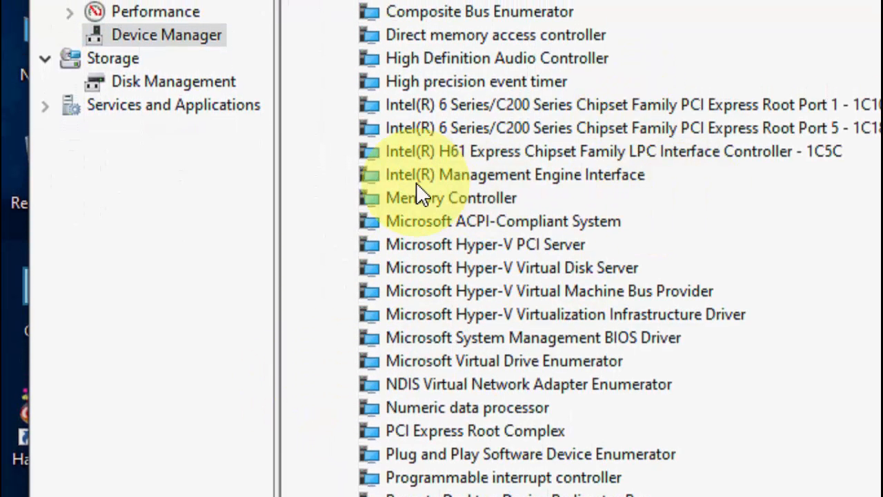
mouse_move(493, 189)
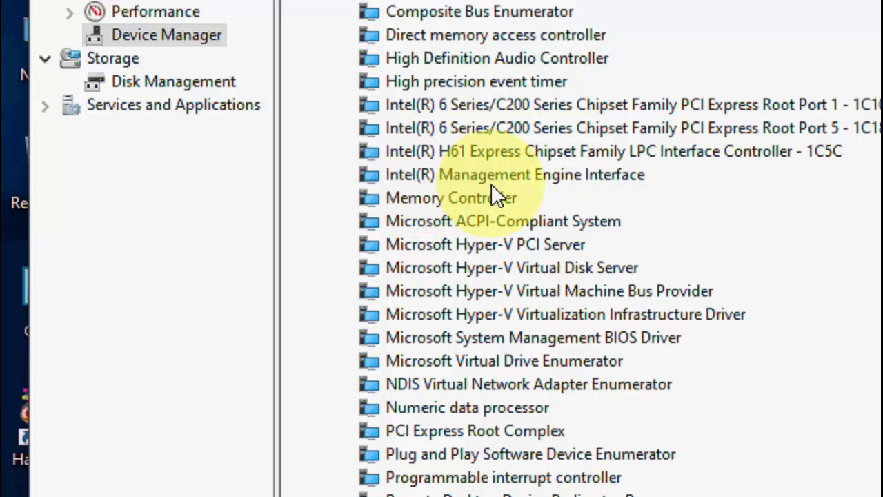
click(514, 173)
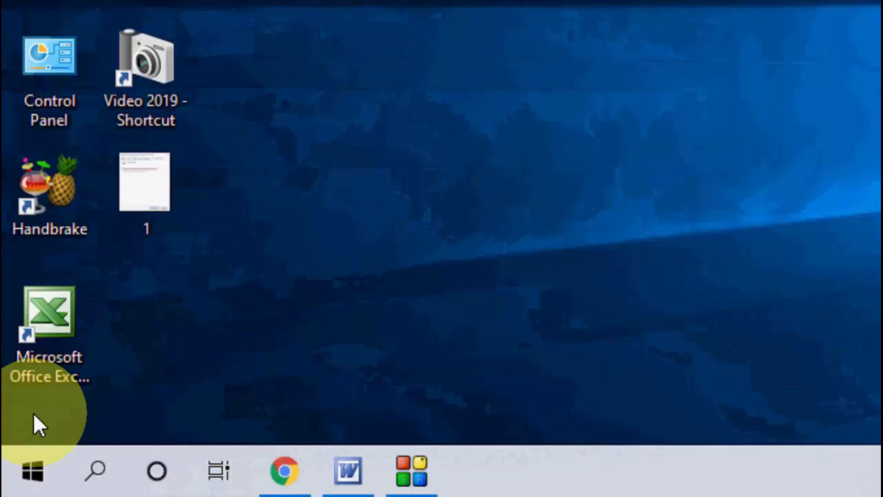
Search Start for 'power & sleep settings' and open that settings page.
text(powr)
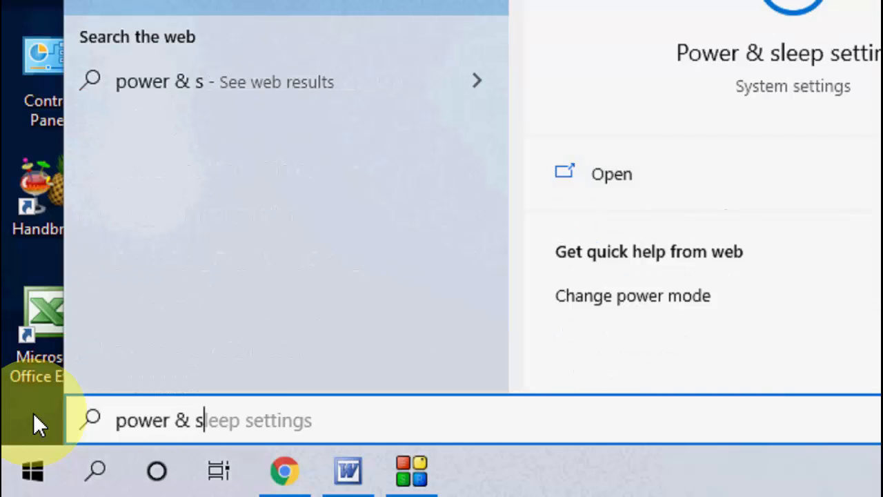
text(leep)
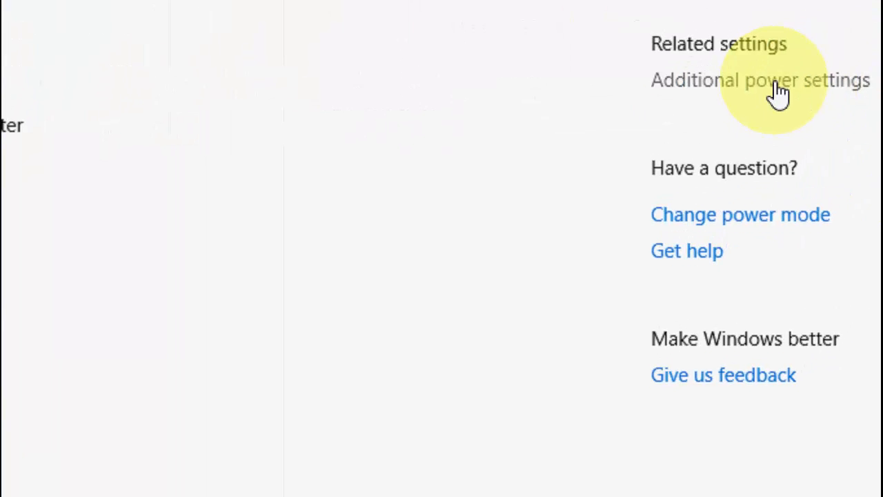
Unlock the power button shutdown settings and uncheck Turn on fast startup.
click(760, 80)
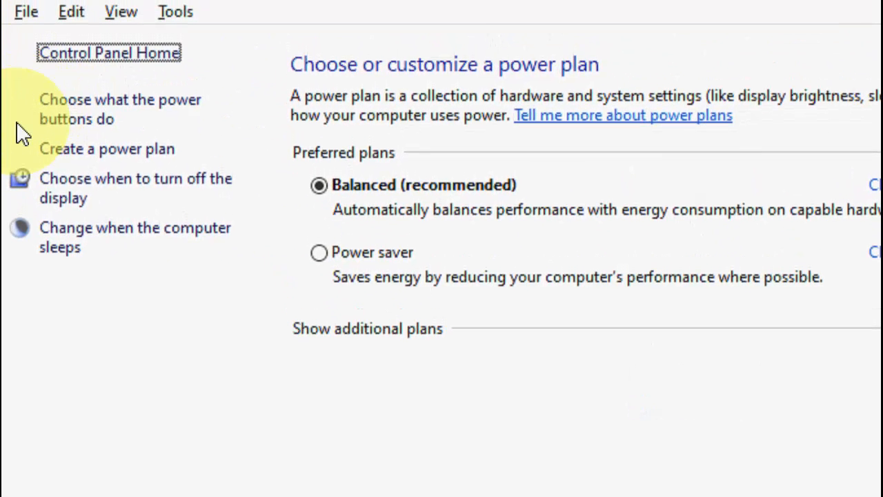
click(120, 109)
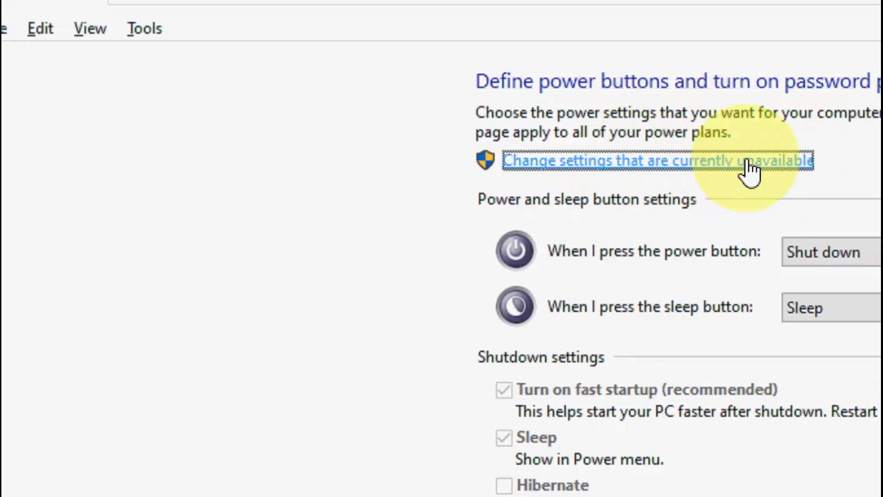
click(658, 159)
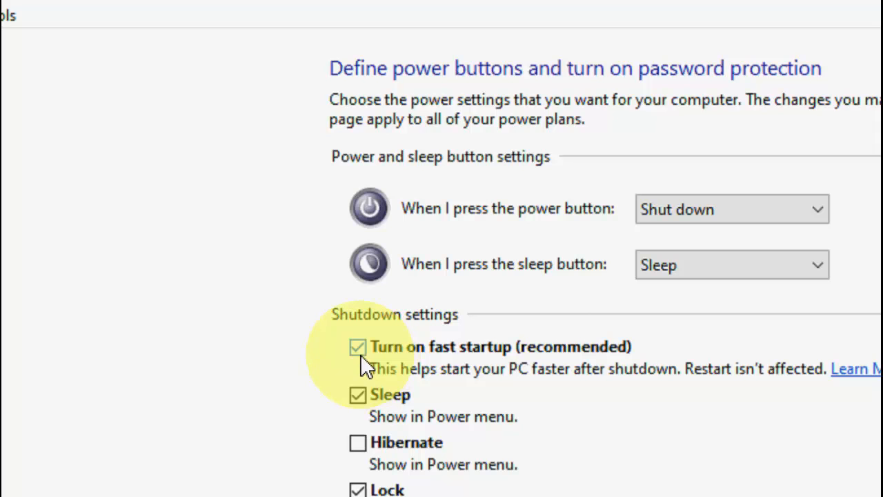
click(356, 347)
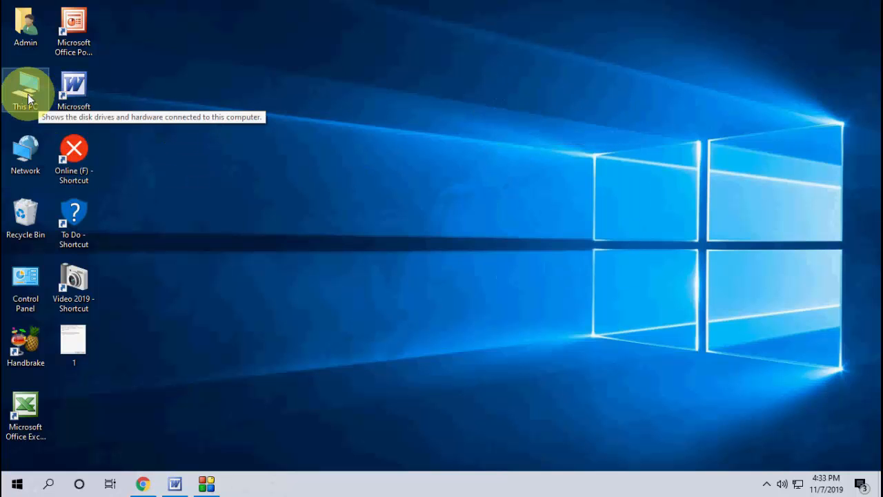
From This PC > Manage, choose Update driver on Intel(R) HD Graphics in Device Manager.
right_click(26, 88)
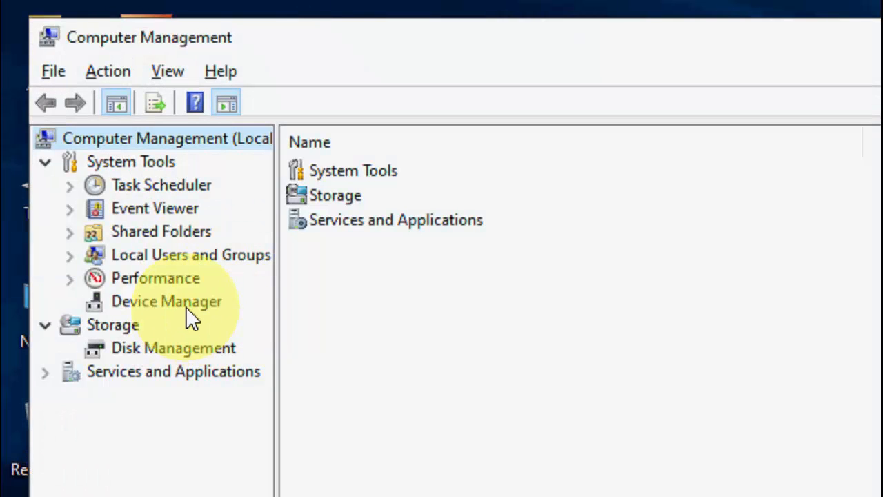
click(166, 301)
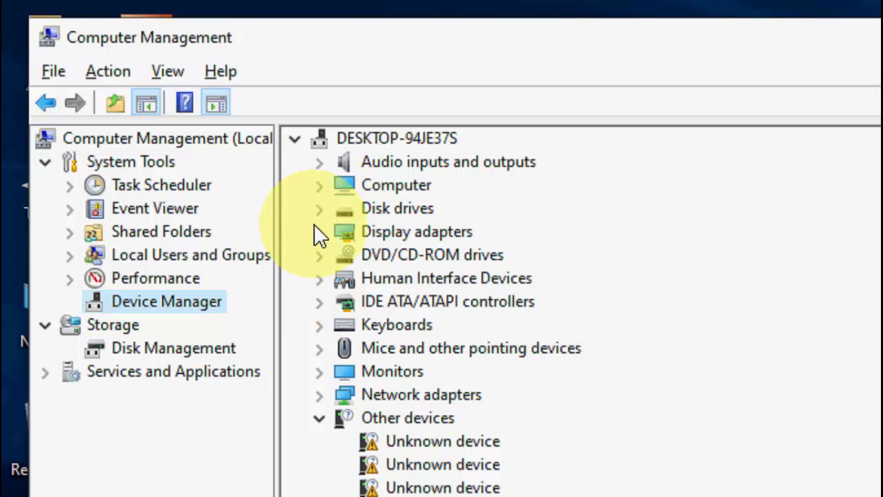
right_click(428, 254)
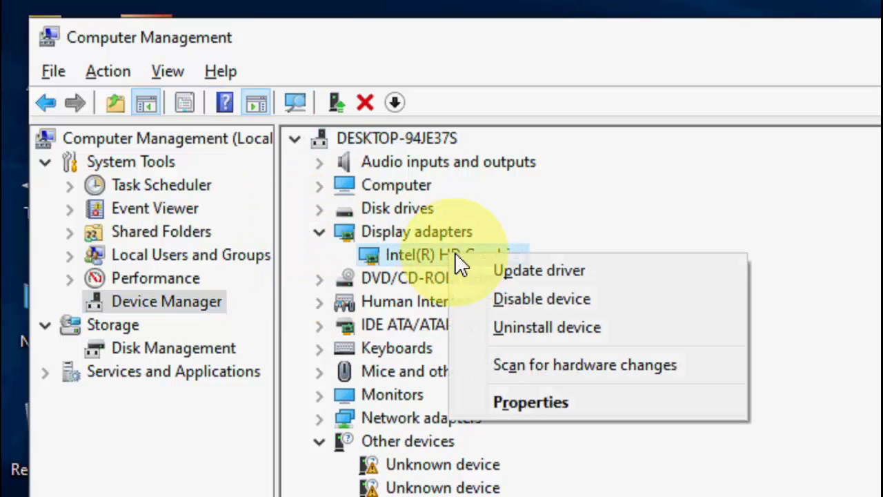
click(538, 270)
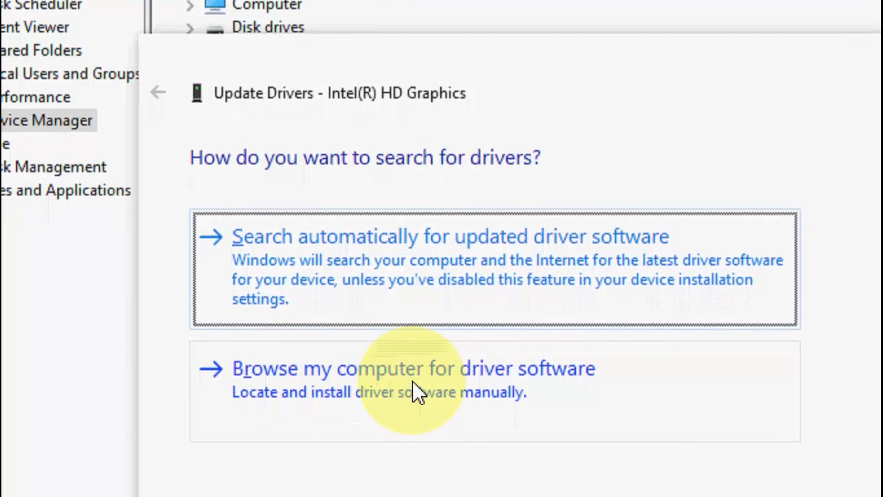
Browse the computer, pick from the driver list, and select Intel(R) HD Graphics.
click(413, 368)
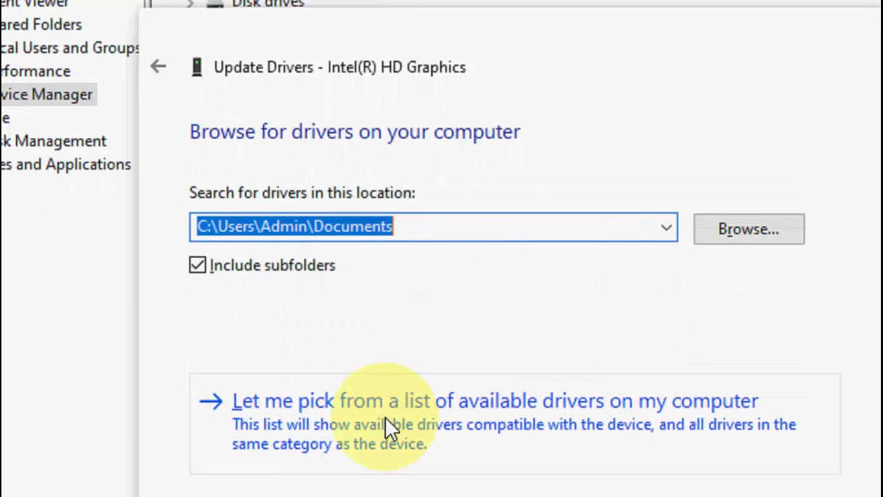
click(383, 400)
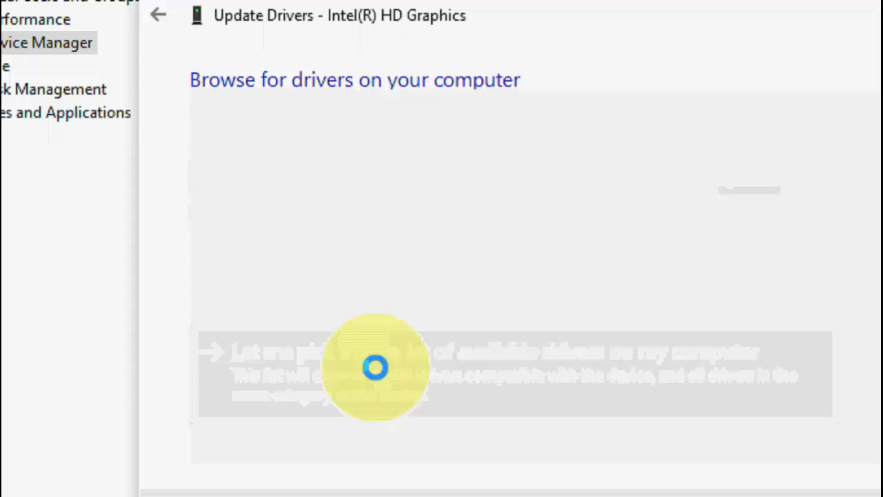
click(374, 370)
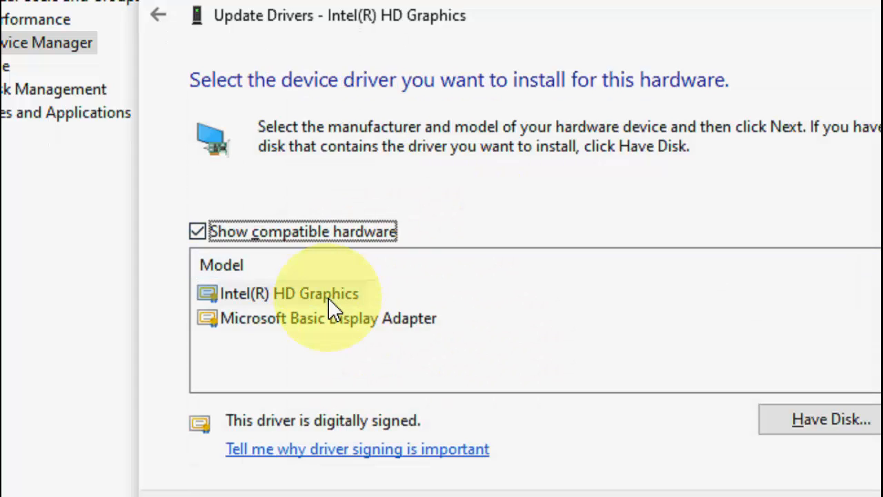
click(289, 294)
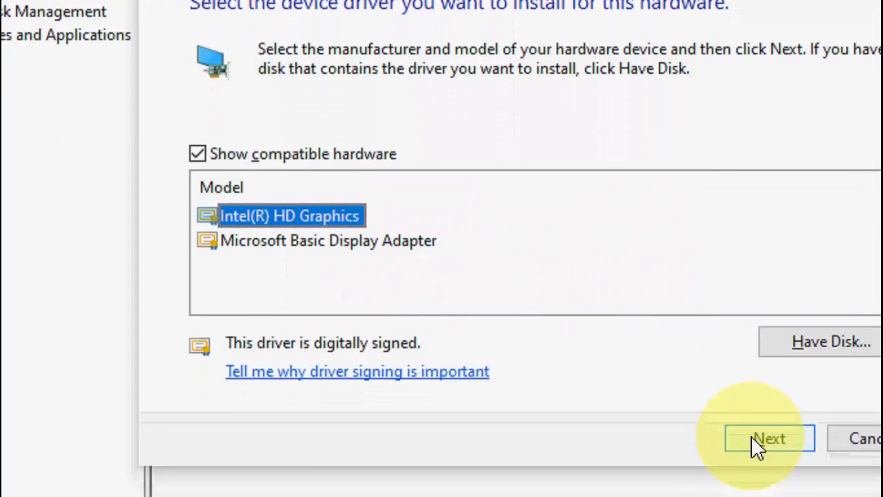